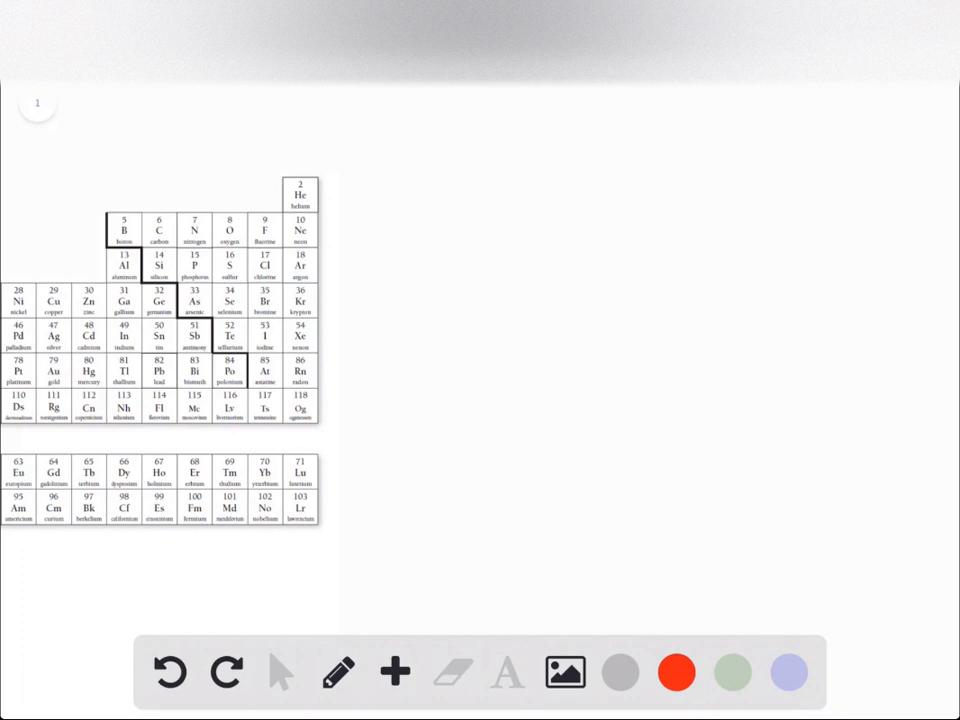
- Write a red 4A label above the carbon column and box the Si and Ge cells
{"action": "left_click_drag", "start_coordinate": [135, 180], "coordinate": [155, 178]}
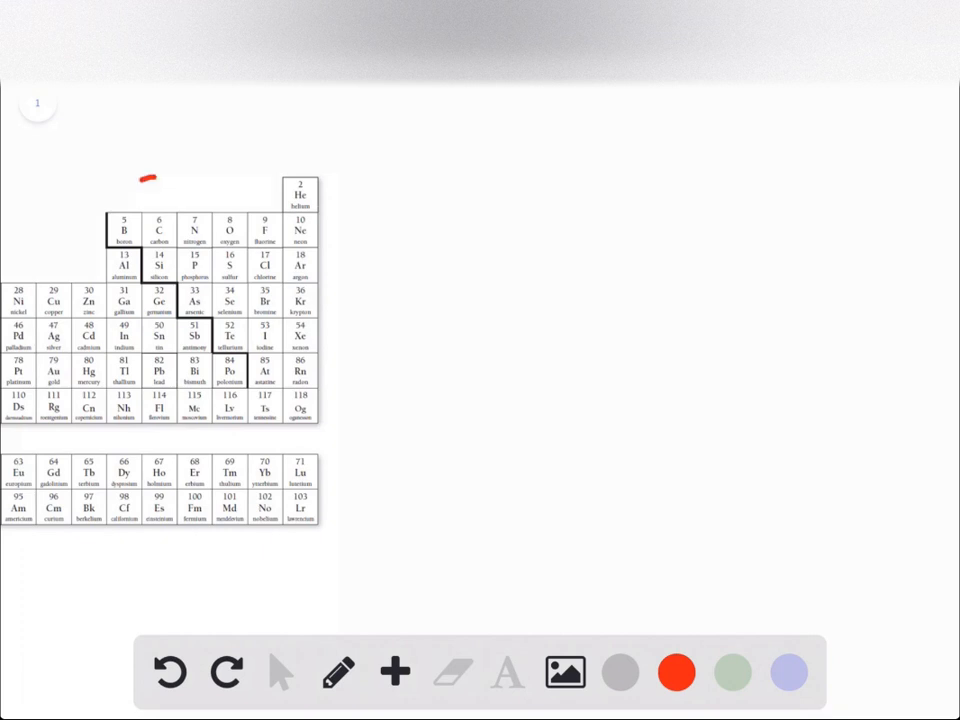
{"action": "left_click_drag", "start_coordinate": [140, 178], "coordinate": [150, 188]}
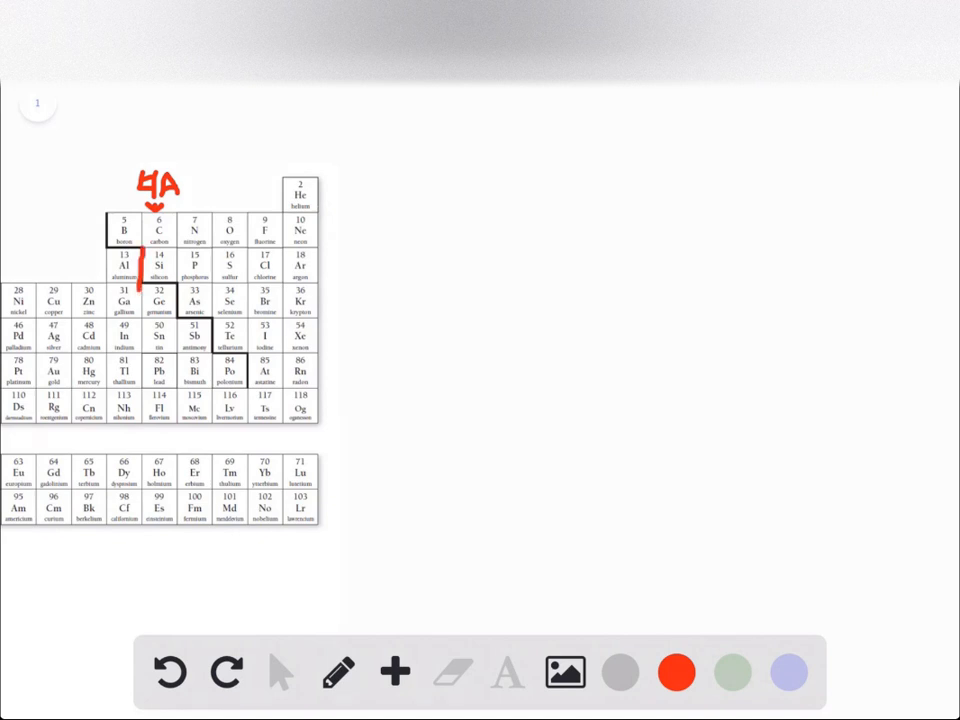
{"action": "left_click_drag", "start_coordinate": [145, 245], "coordinate": [175, 320]}
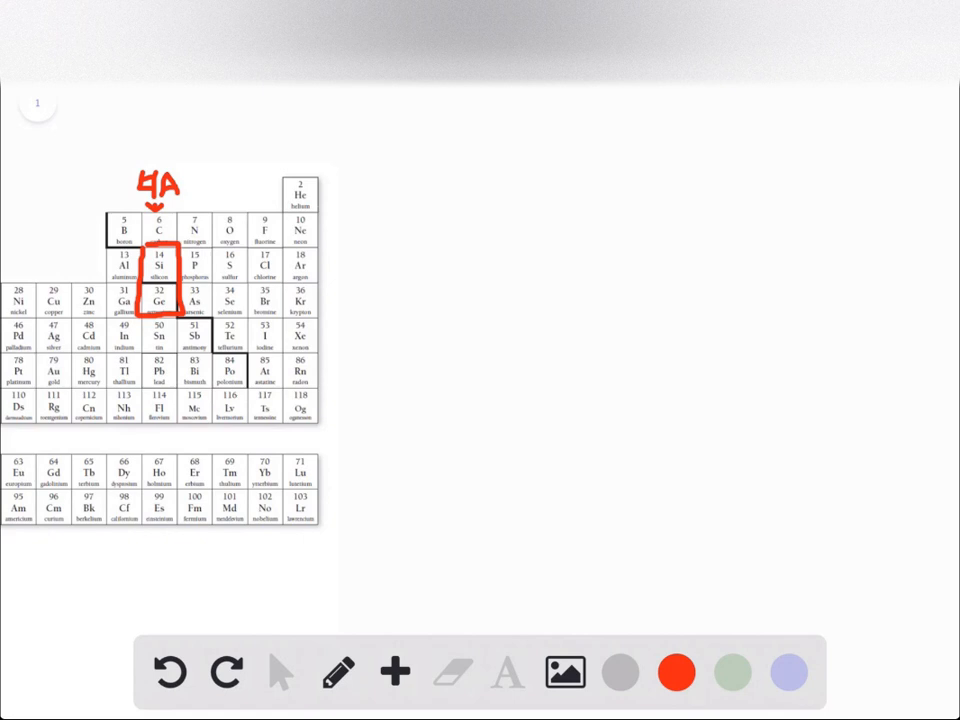
{"action": "left_click", "coordinate": [789, 672]}
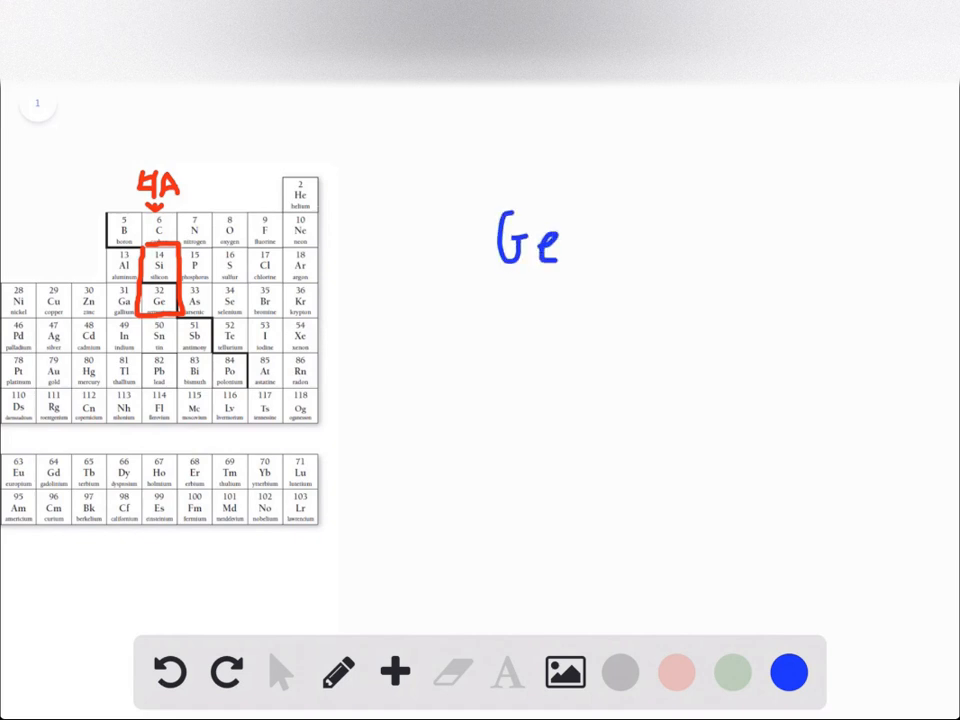
- Handwrite the blue note 'Ge w/ Ga' with 'p-type' written beneath it
{"action": "left_click_drag", "start_coordinate": [605, 215], "coordinate": [670, 260]}
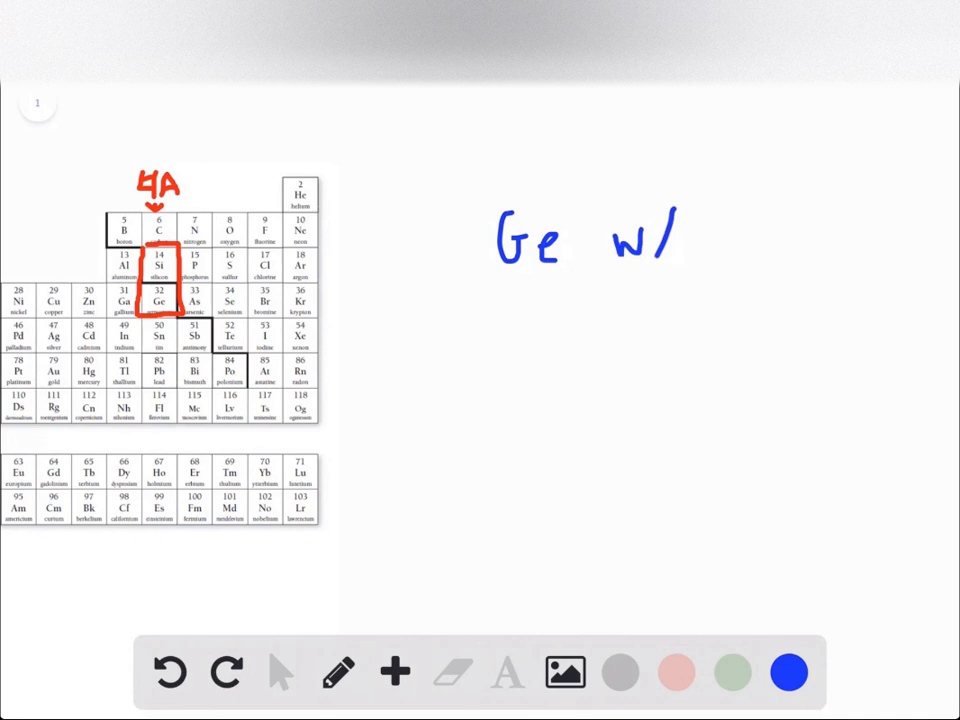
{"action": "left_click_drag", "start_coordinate": [740, 215], "coordinate": [735, 270]}
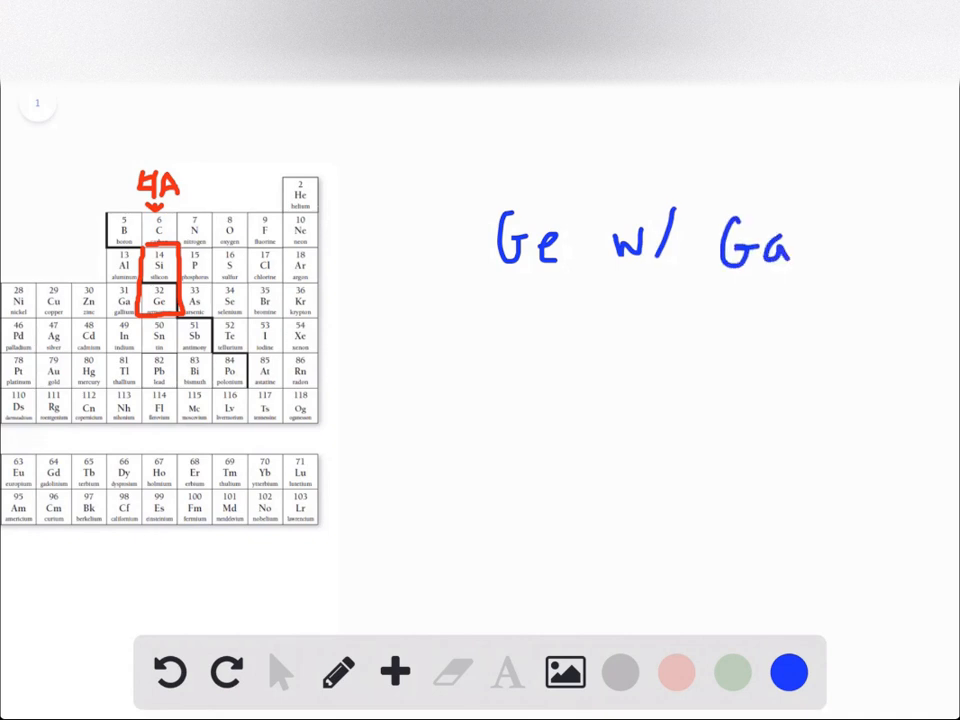
{"action": "left_click_drag", "start_coordinate": [108, 288], "coordinate": [142, 320]}
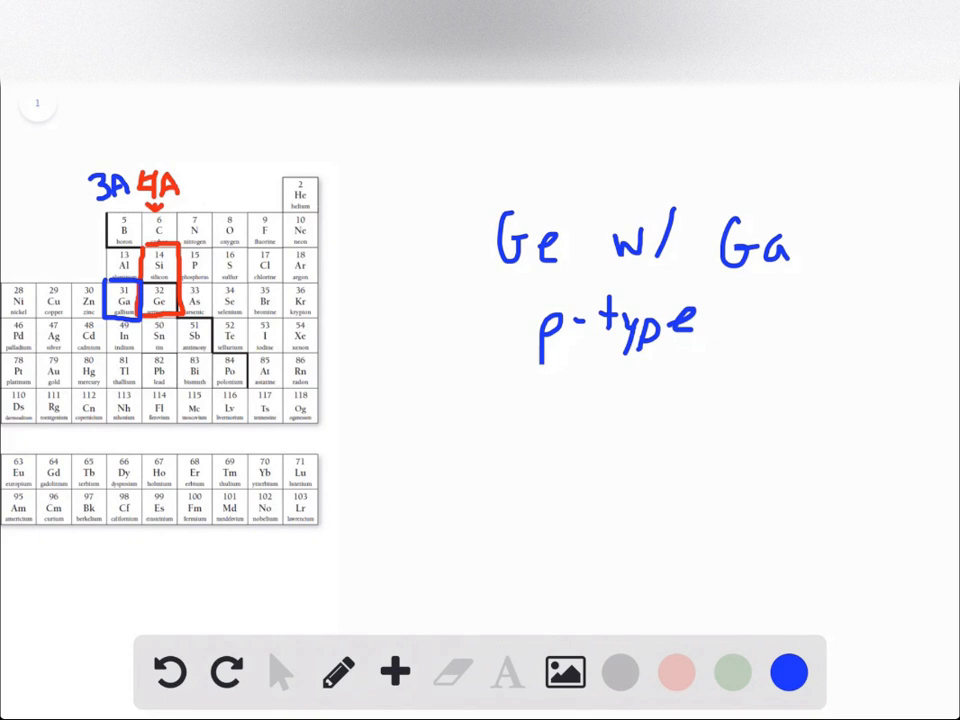
{"action": "left_click", "coordinate": [732, 672]}
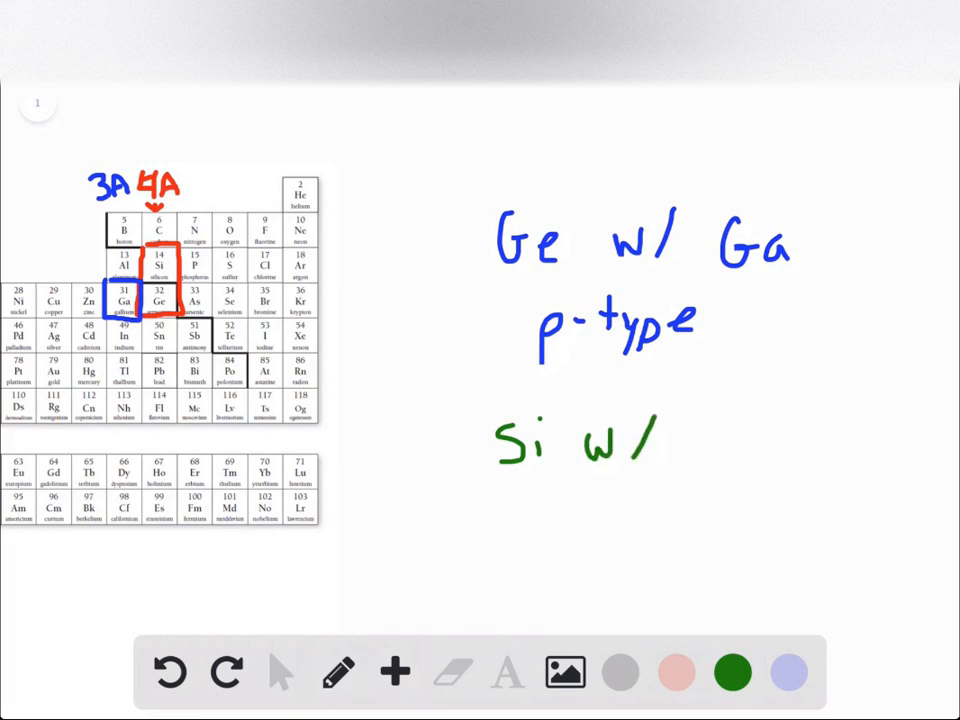
- Write 'As' to finish the green 'Si w/ As' note and add 'n-type' below it
{"action": "type", "text": "As"}
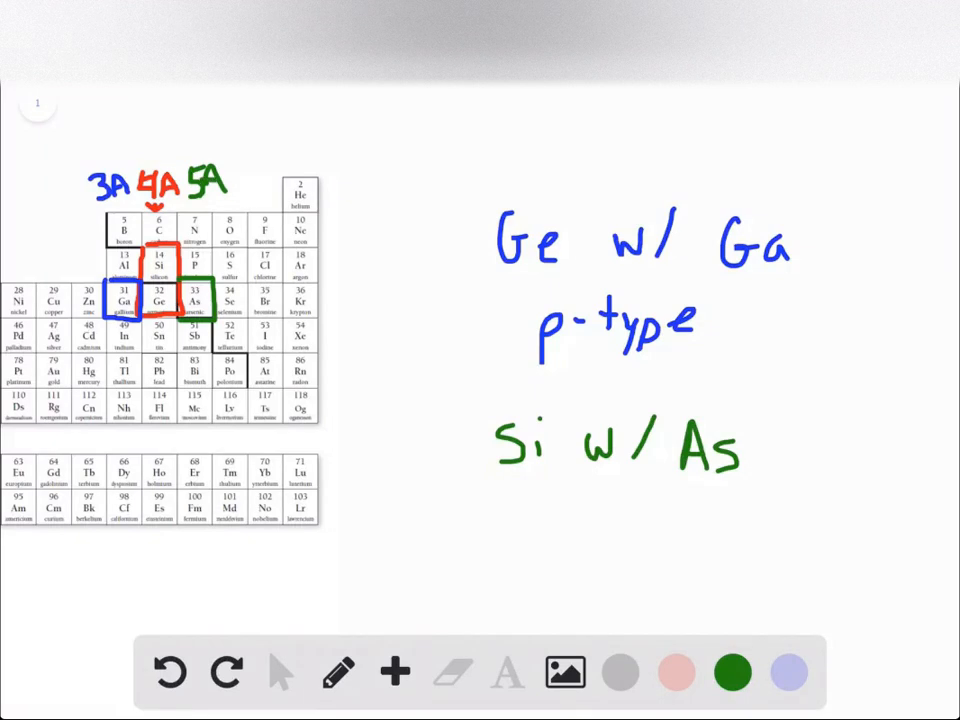
{"action": "left_click_drag", "start_coordinate": [525, 545], "coordinate": [580, 545]}
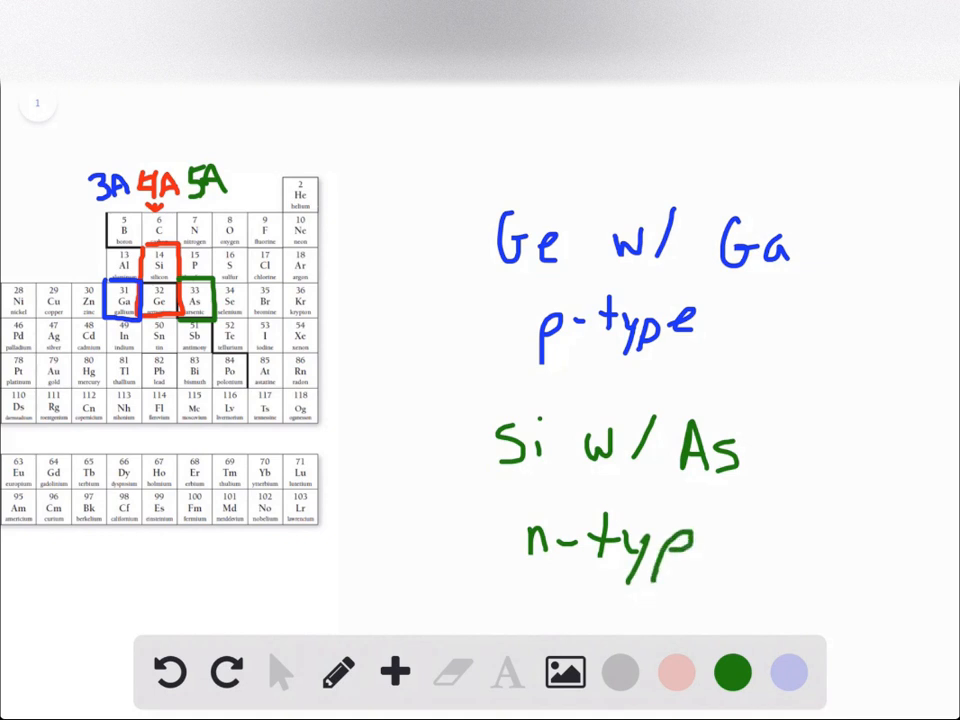
{"action": "left_click_drag", "start_coordinate": [680, 545], "coordinate": [725, 560]}
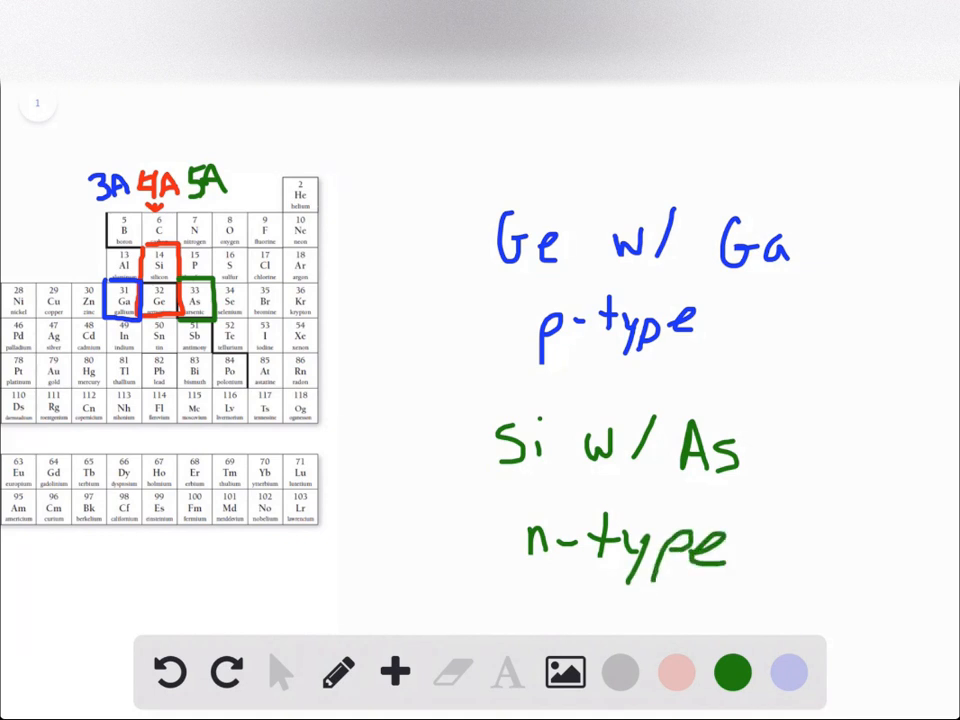